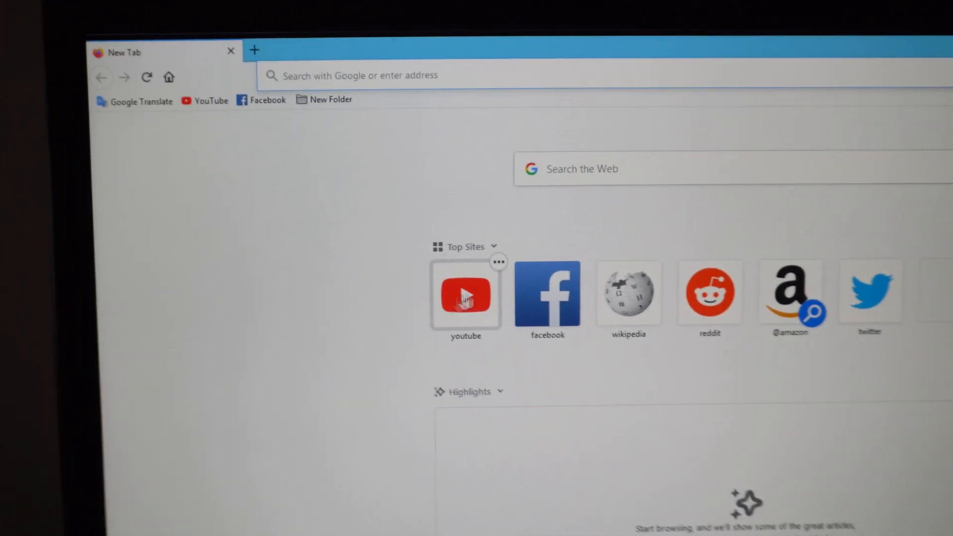
- Attempt to load YouTube from the top sites and hit the page-can't-be-displayed error
left_click(465, 295)
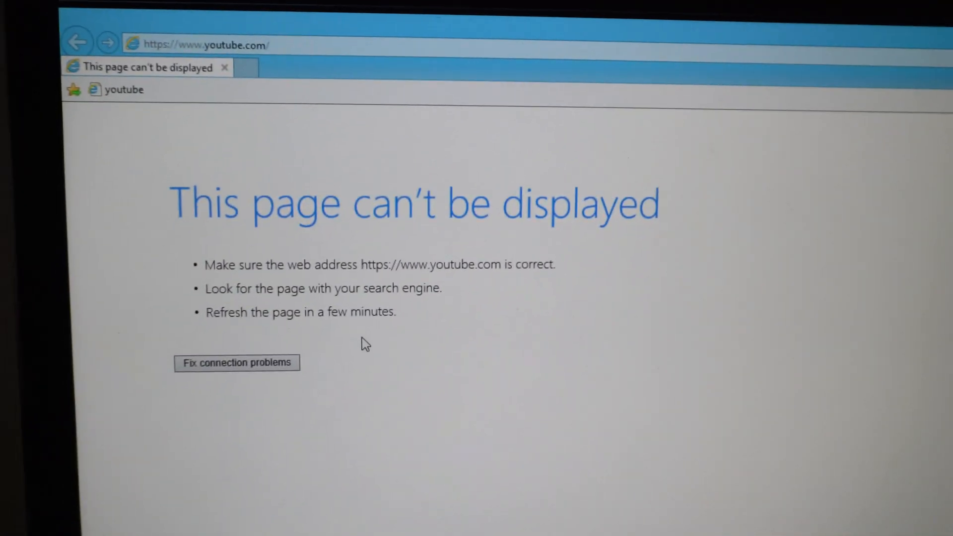
left_click(532, 247)
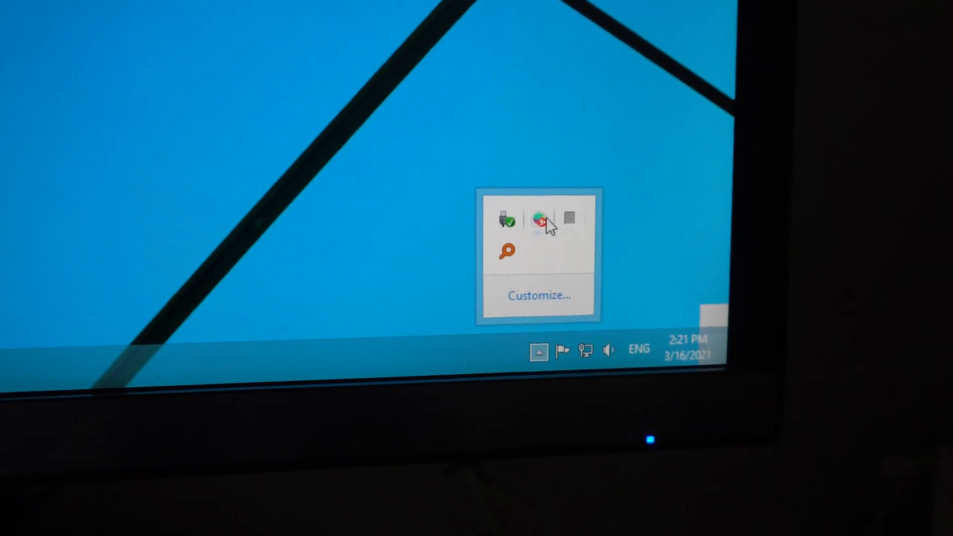
mouse_move(541, 218)
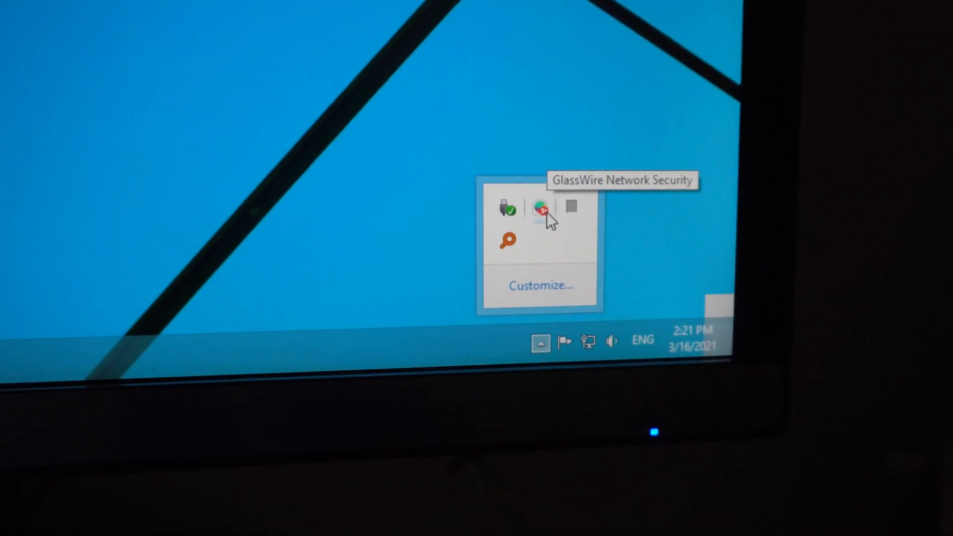
- Launch GlassWire Network Security from the hidden system tray icons
left_click(540, 209)
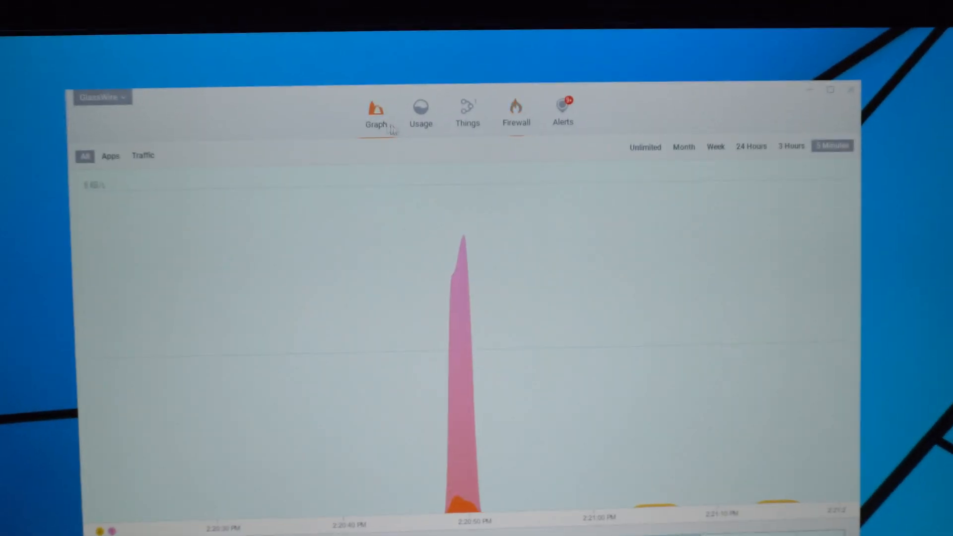
- Show the firewall's Blocked, Active and Inactive Apps lists under Things > Firewall
left_click(433, 116)
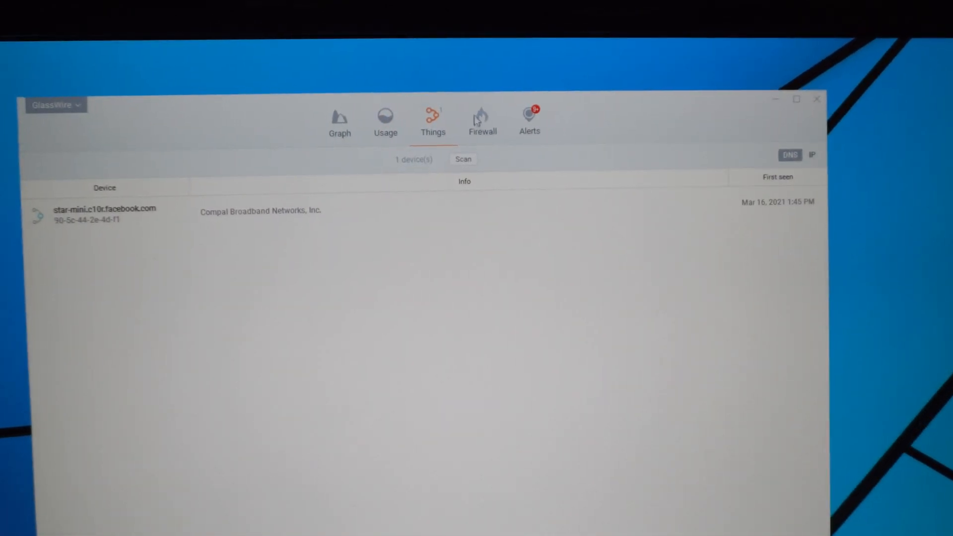
left_click(482, 121)
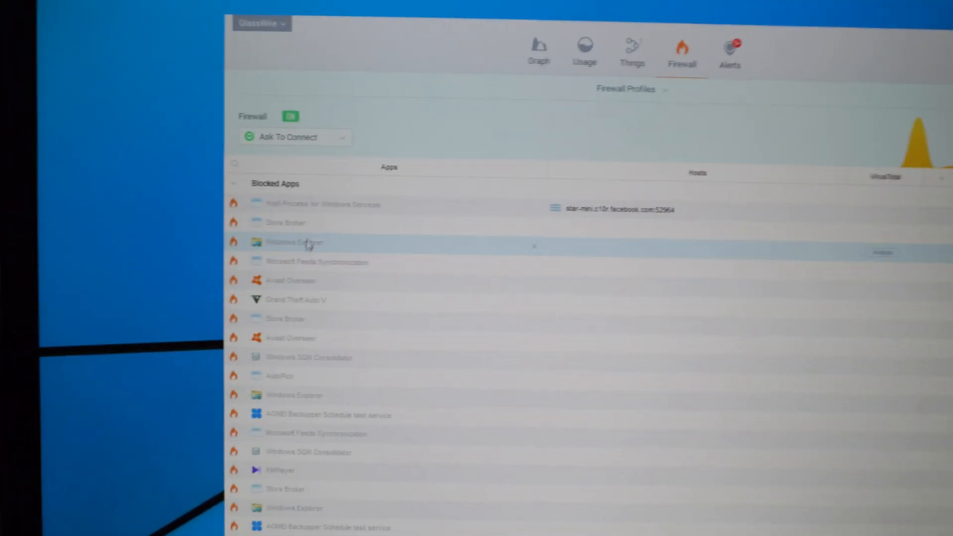
scroll("down", 3)
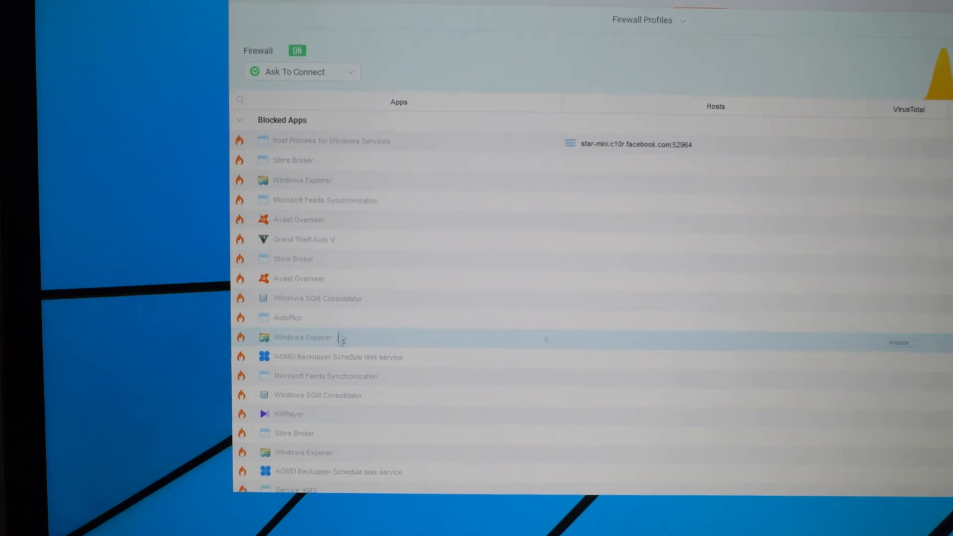
scroll("down", 3)
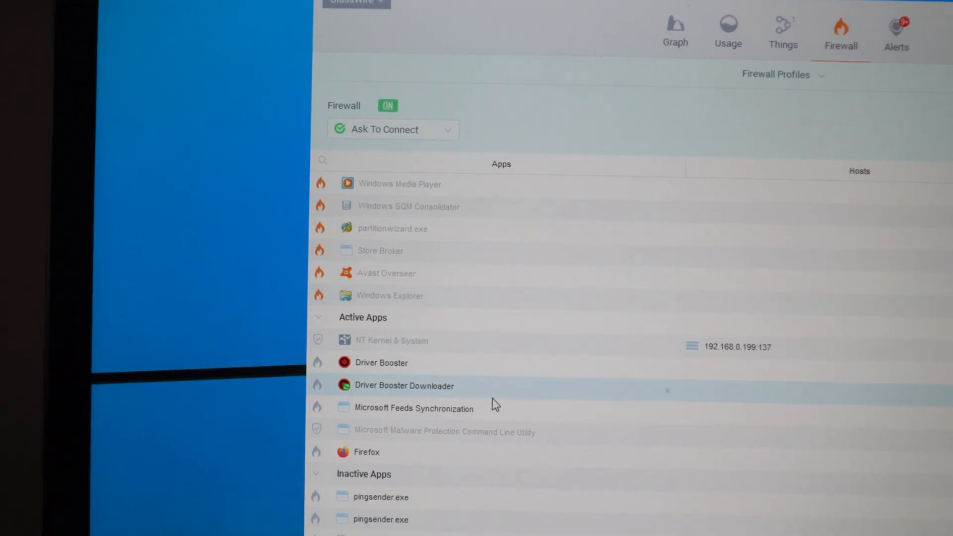
scroll("down", 3)
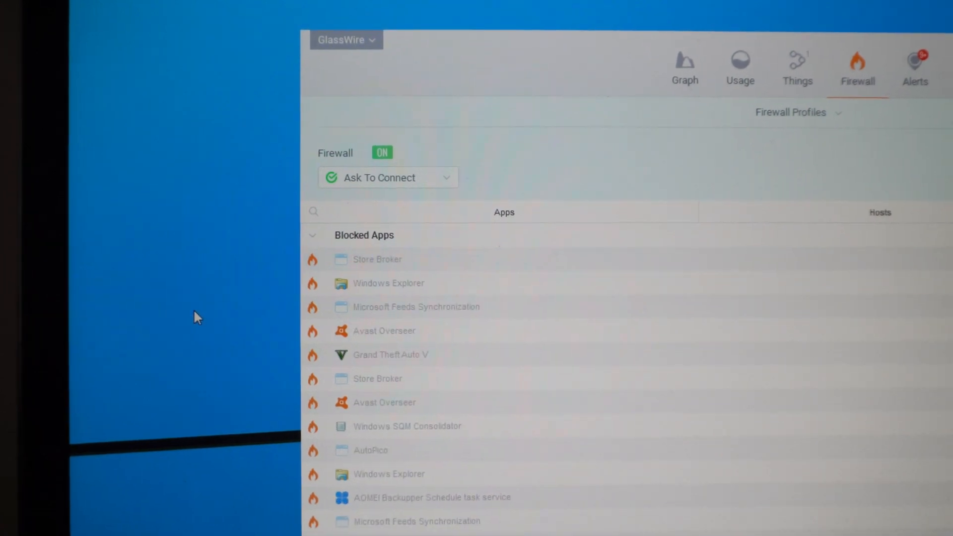
scroll("down", 3)
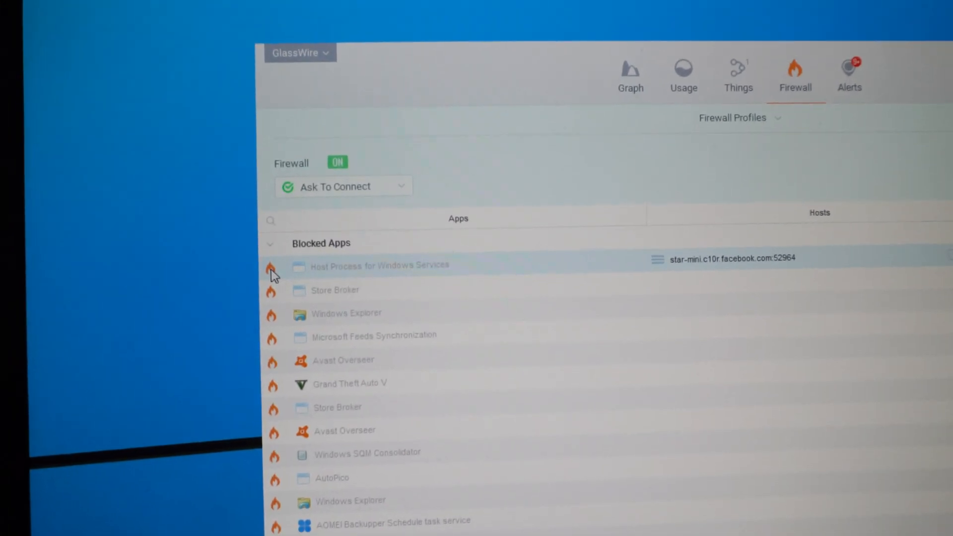
- Move Host Process for Windows Services to active apps and switch the firewall off
scroll("down", 3)
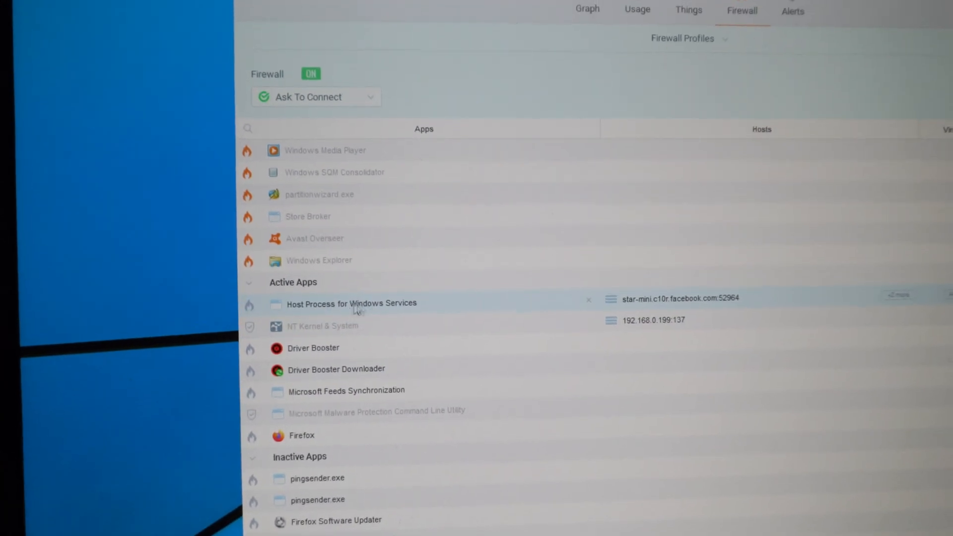
left_click(311, 74)
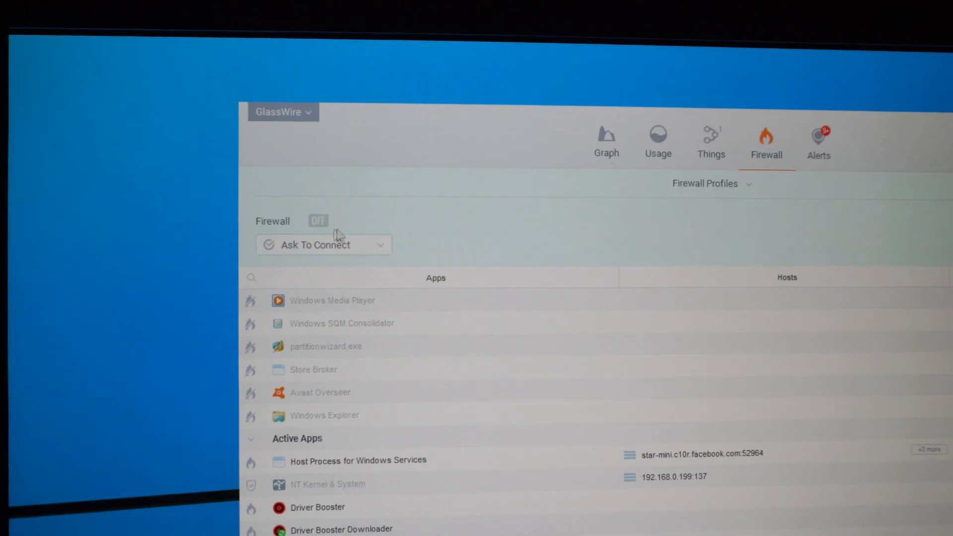